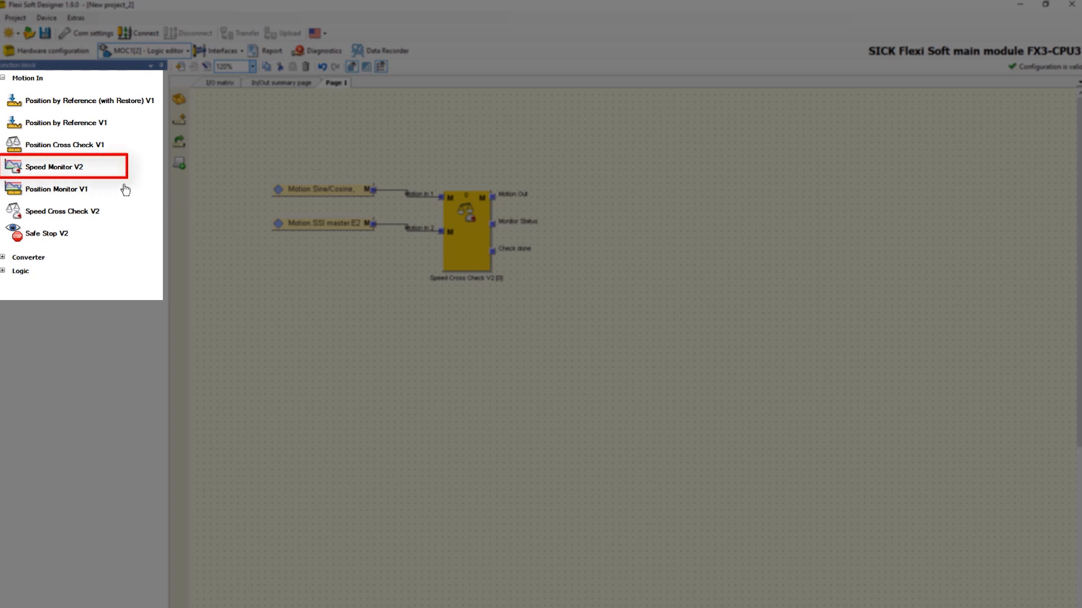
Place a Speed Monitor V2 block on Page 1 beside Speed Cross Check V2
drag(54, 167, 602, 306)
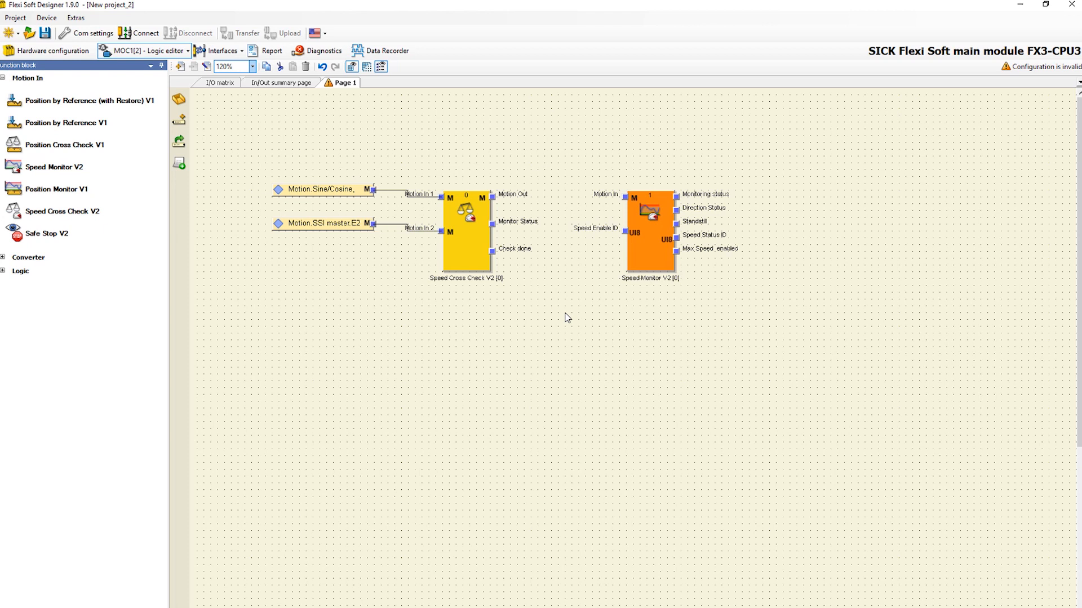
click(597, 229)
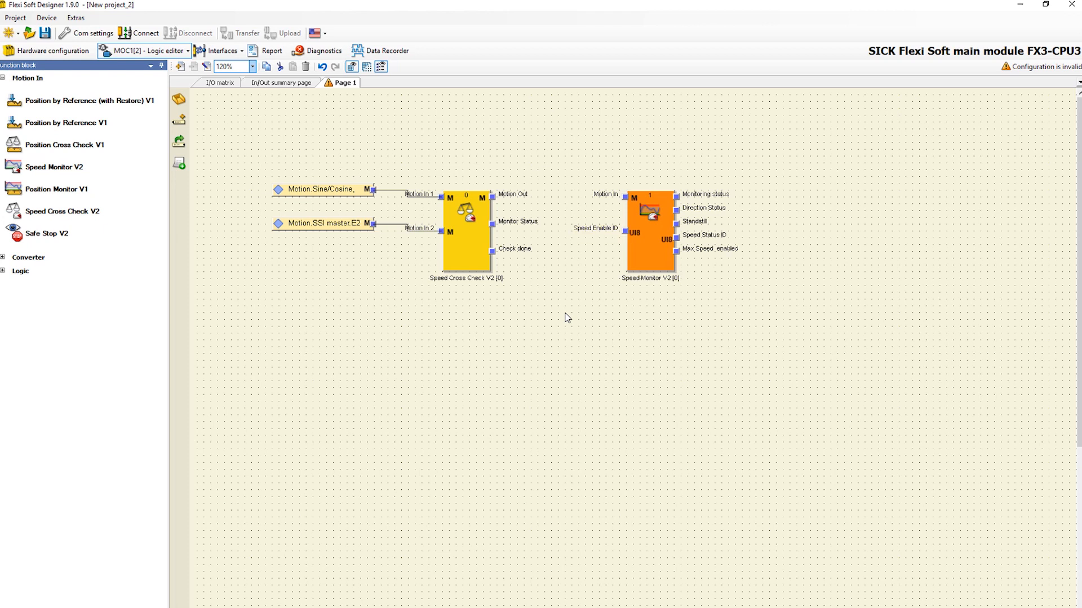
click(705, 194)
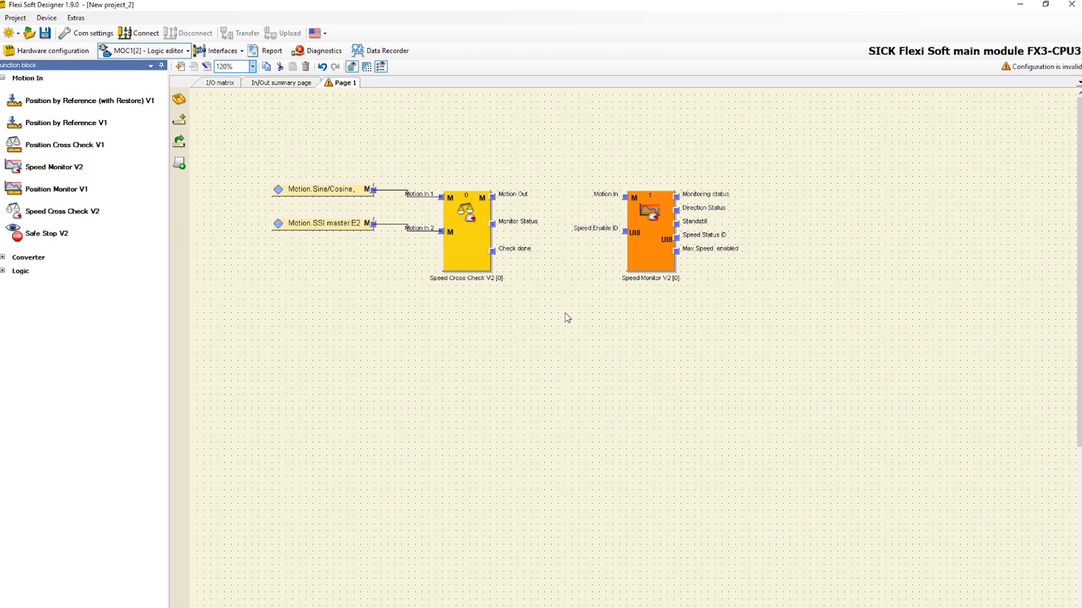
click(704, 208)
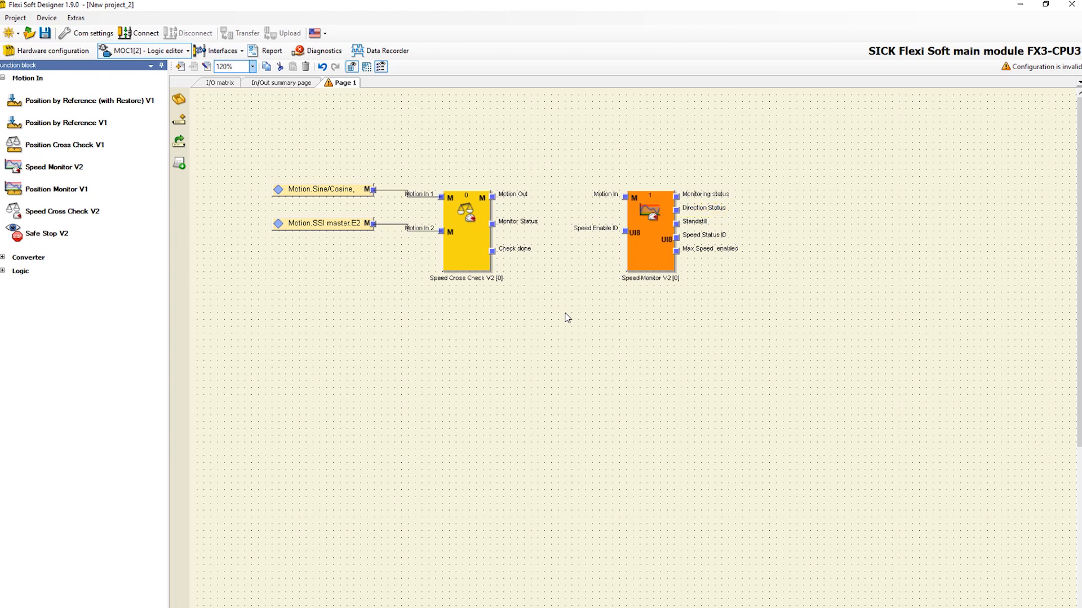
click(697, 222)
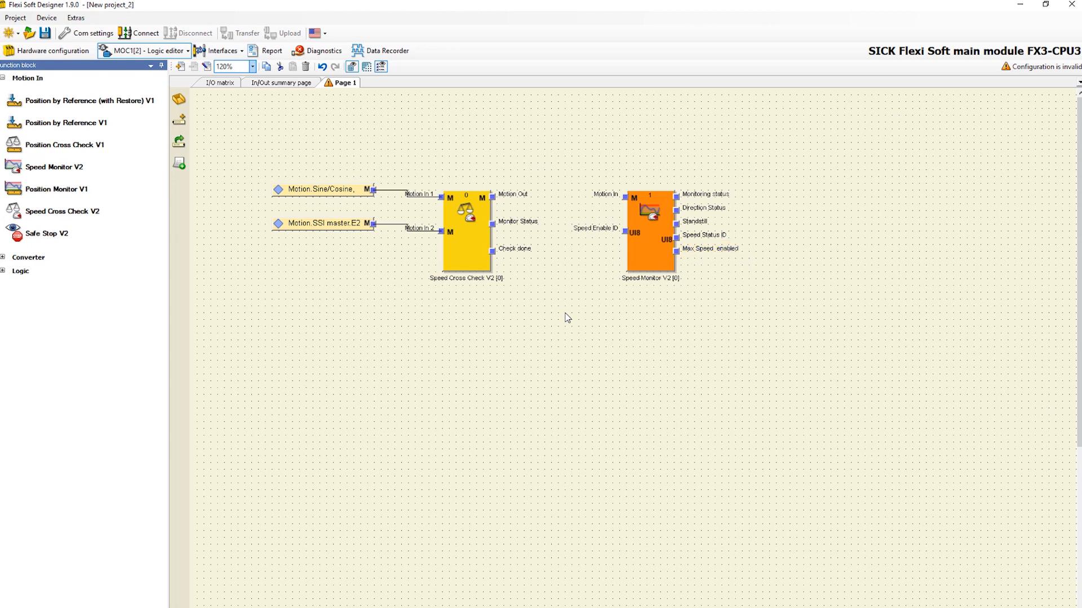
mouse_move(629, 197)
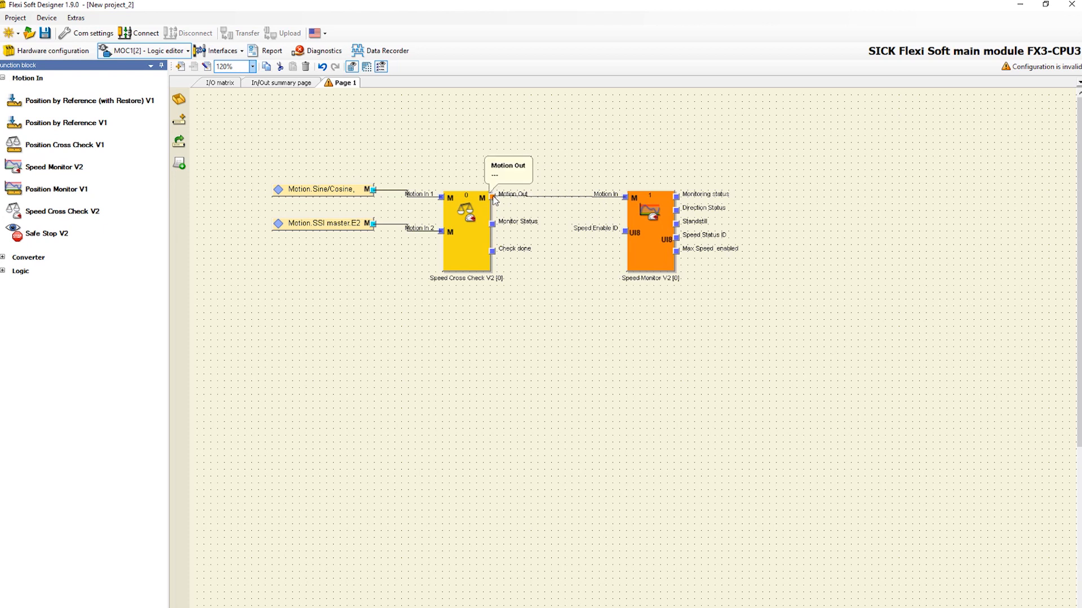
mouse_move(524, 231)
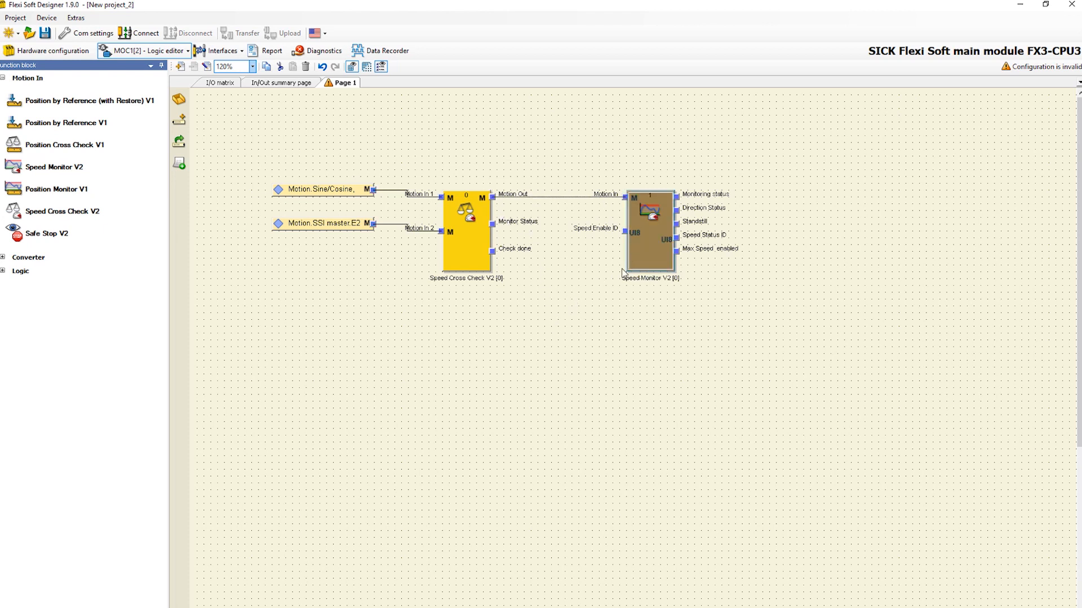
Set Speed Monitor V2 to a rotary axis type with speed in °/s
double_click(648, 225)
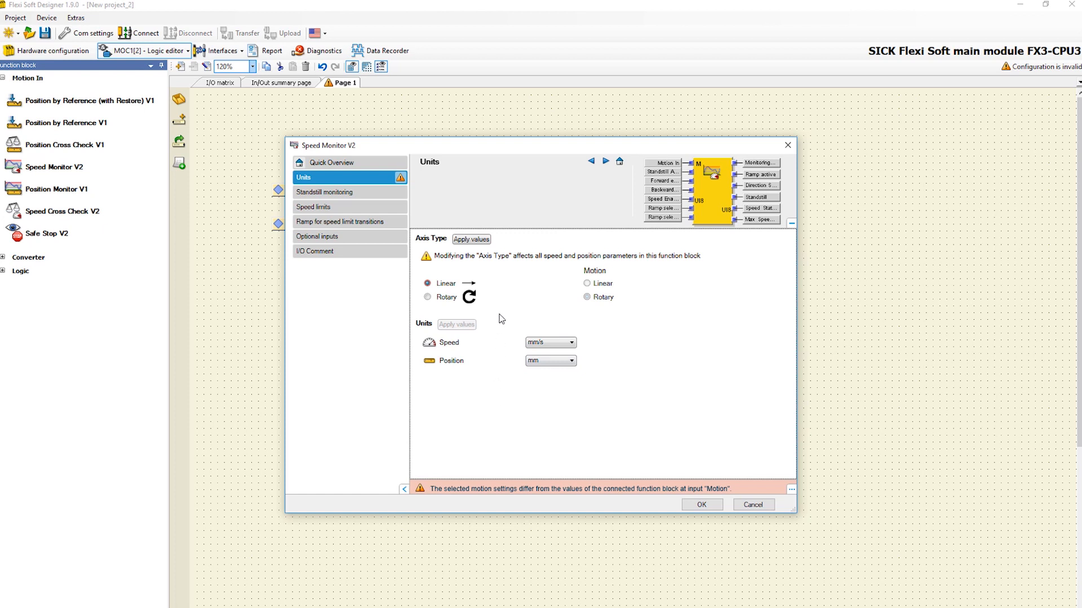
click(427, 297)
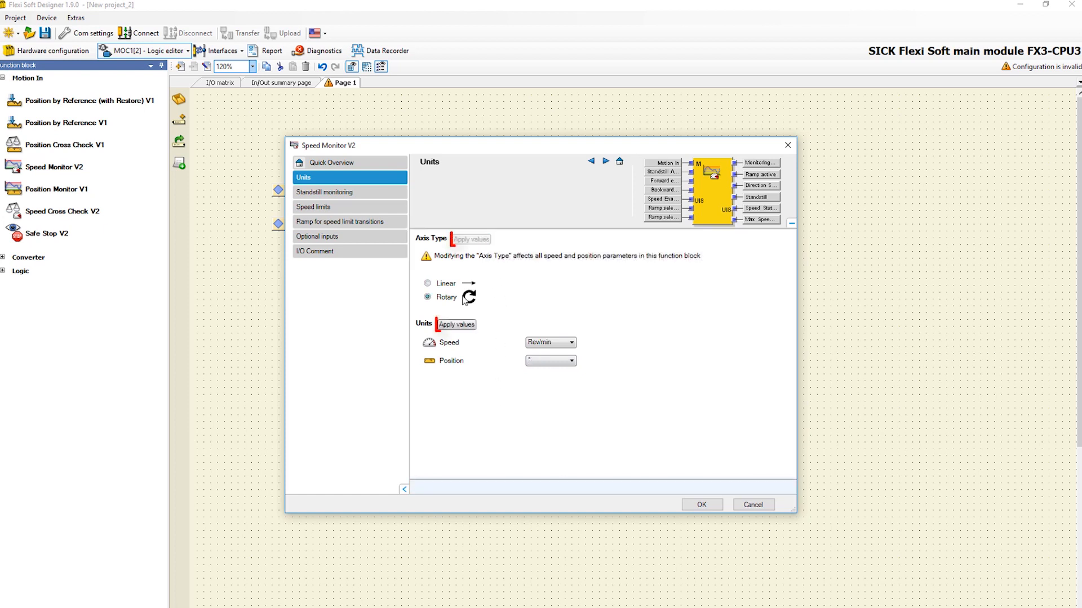
click(455, 324)
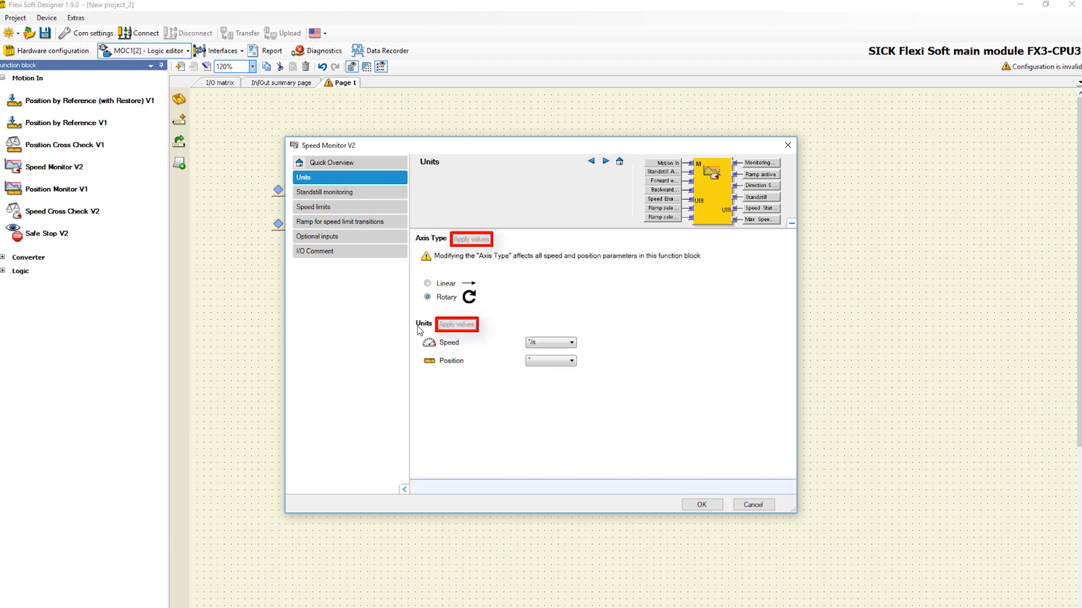
mouse_move(397, 217)
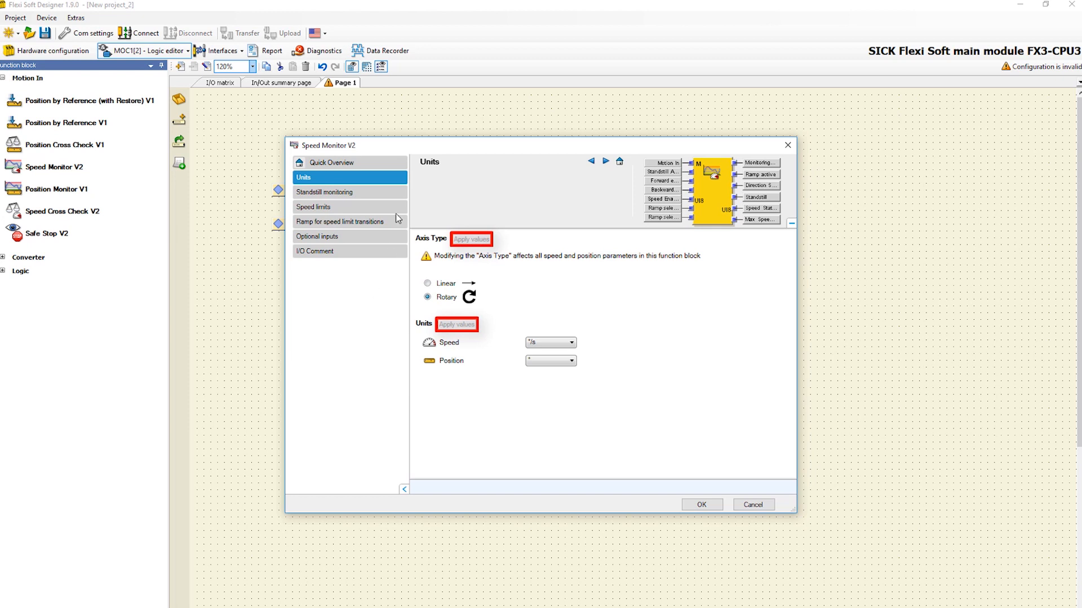
Set standstill speed to 3 °/s and standstill acceptance time to 4 ms
click(325, 191)
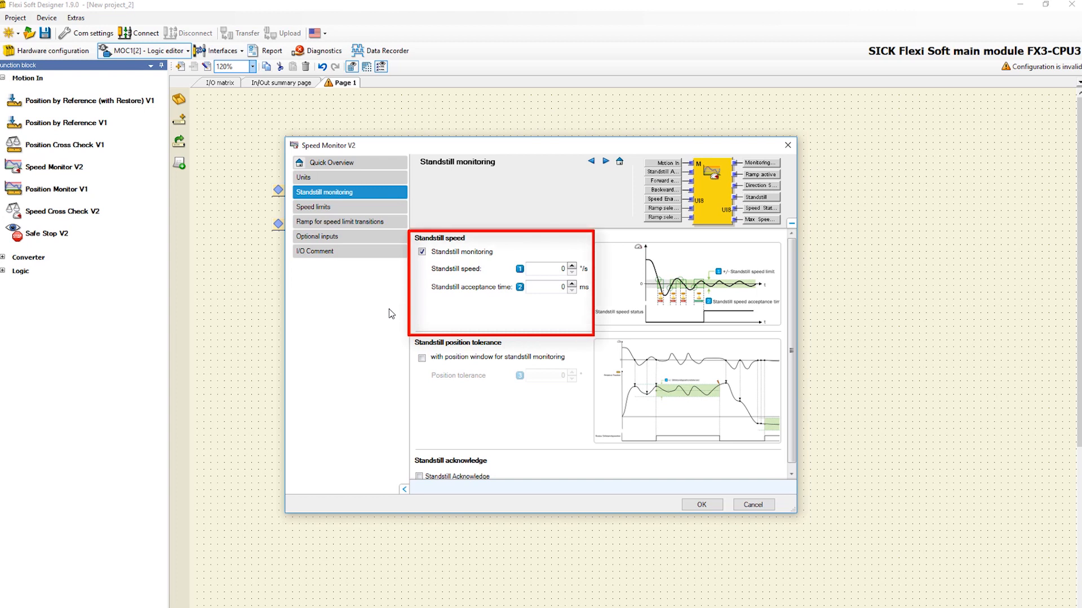
mouse_move(372, 332)
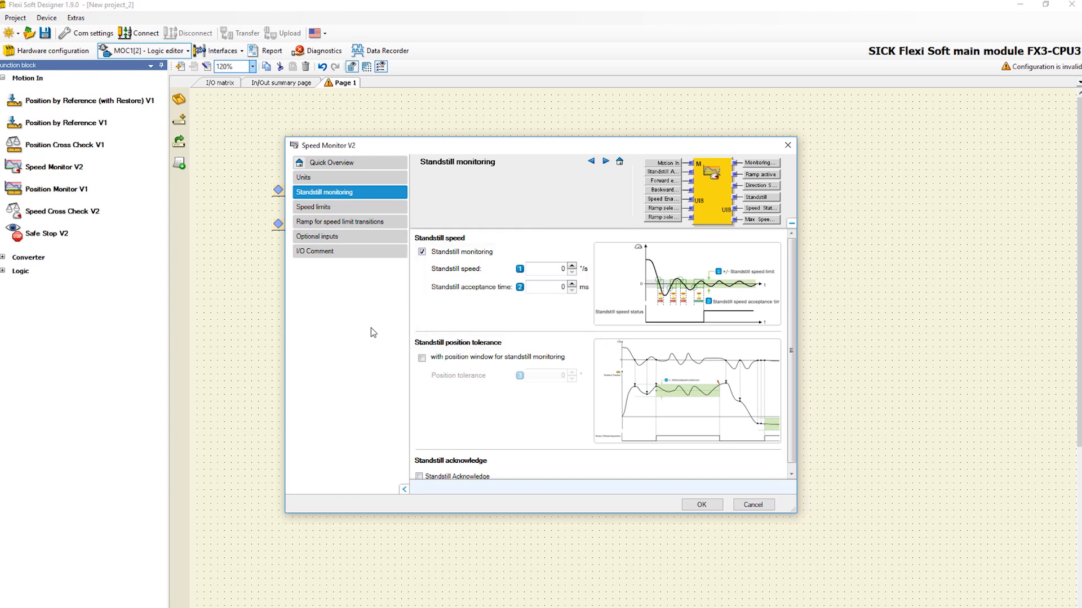
mouse_move(569, 269)
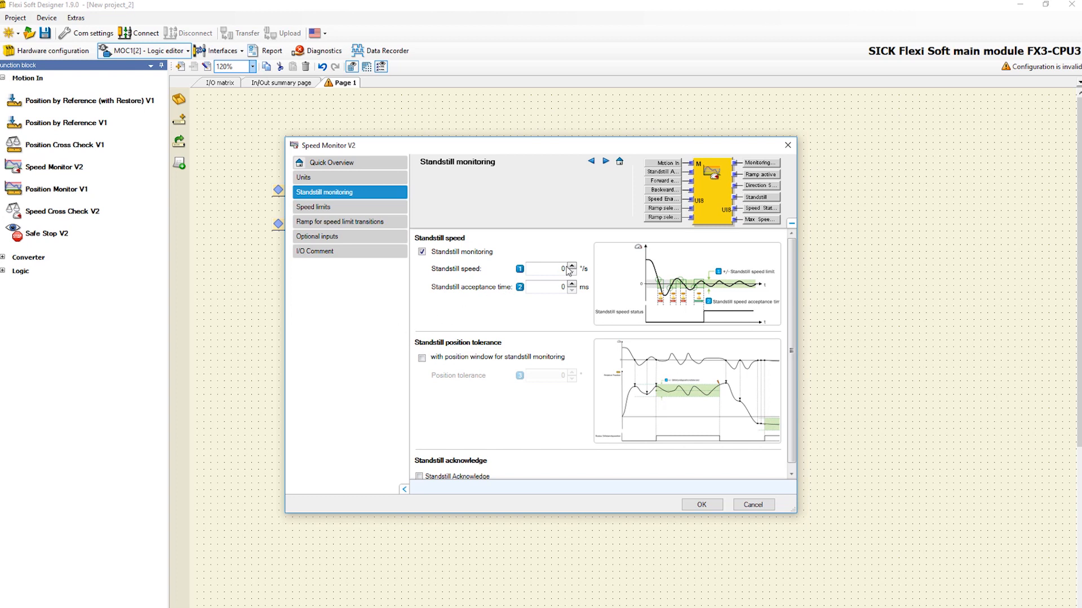
click(551, 269)
text(3)
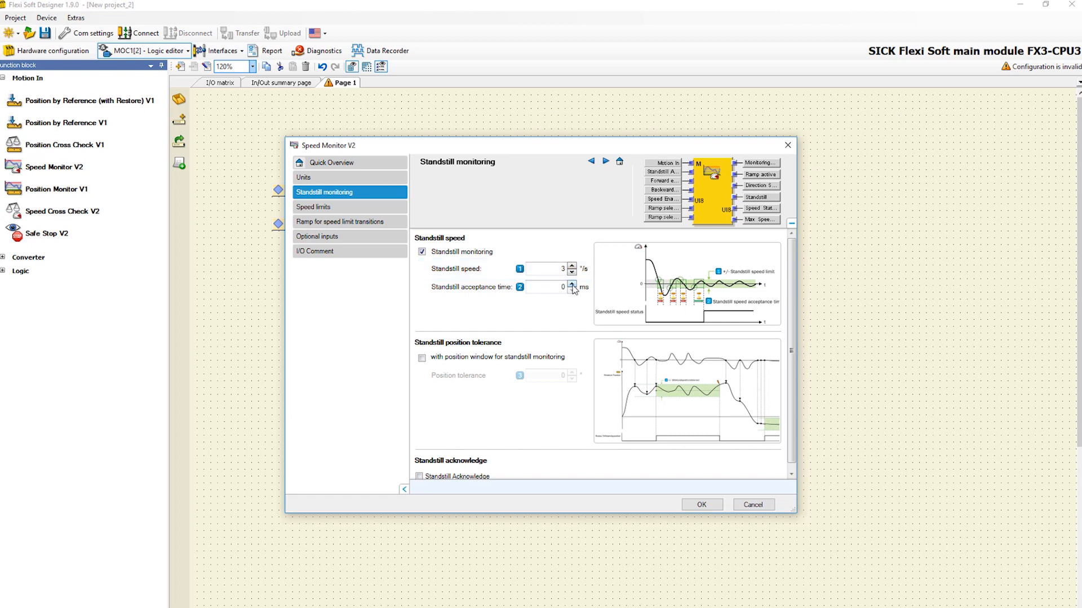
click(572, 284)
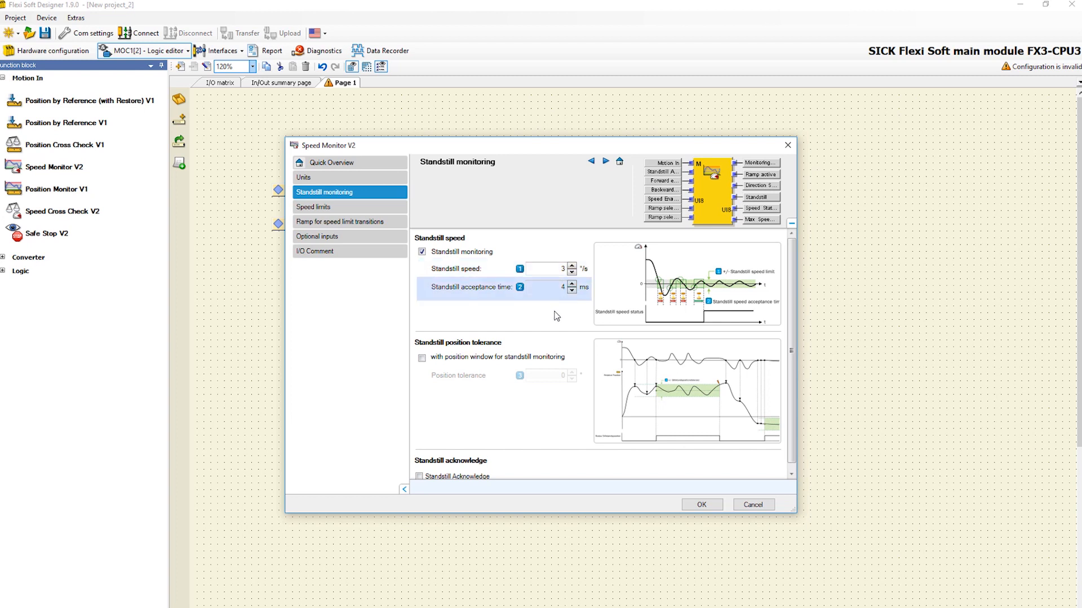
mouse_move(553, 325)
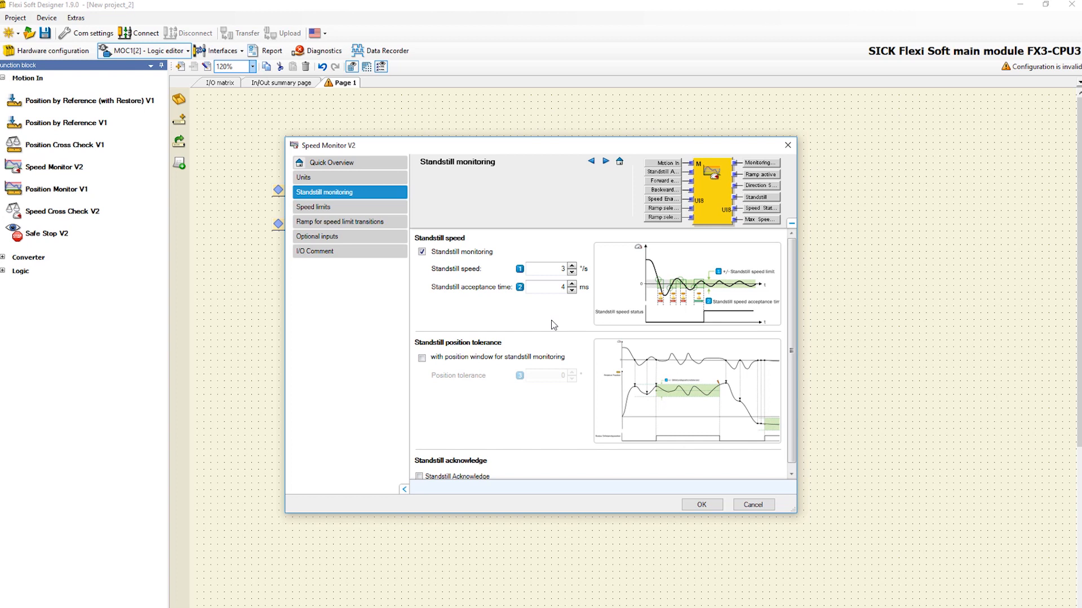
mouse_move(550, 335)
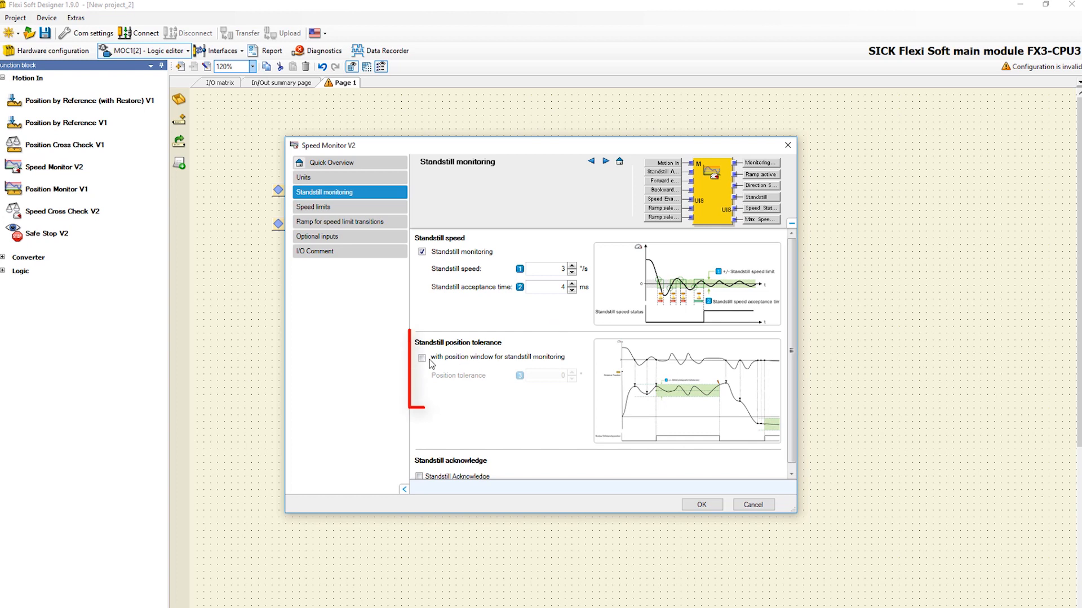
Enable the 0.996° standstill position window and Standstill Acknowledge
click(422, 357)
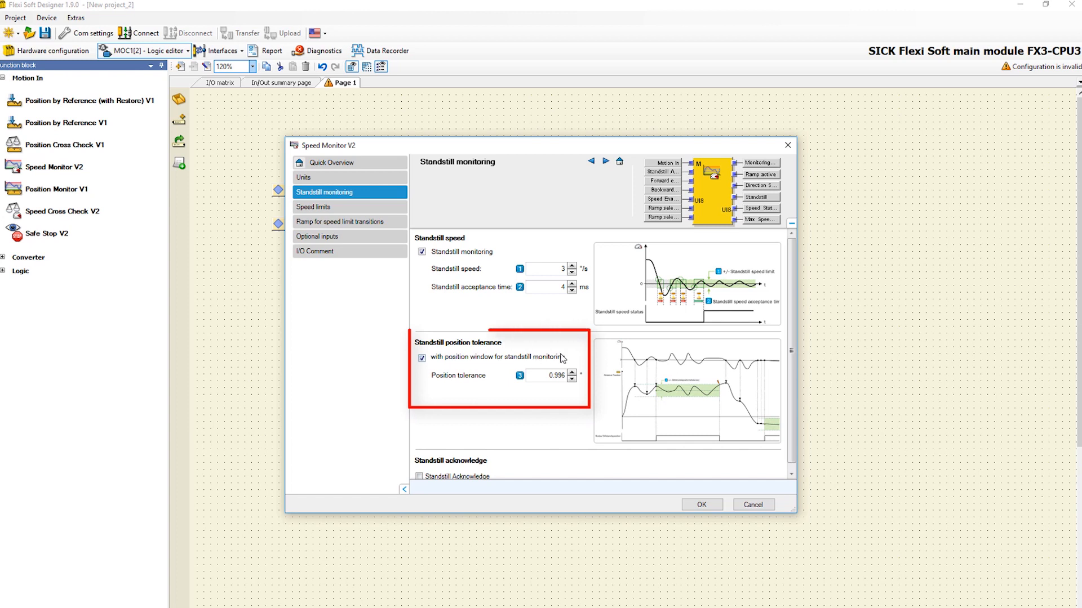
mouse_move(588, 359)
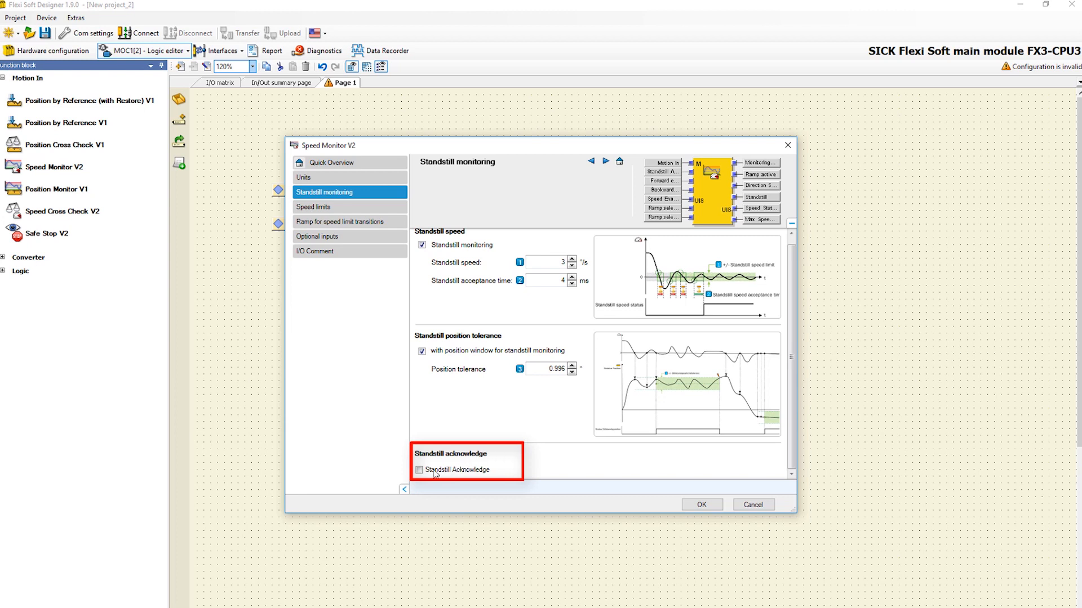
click(419, 469)
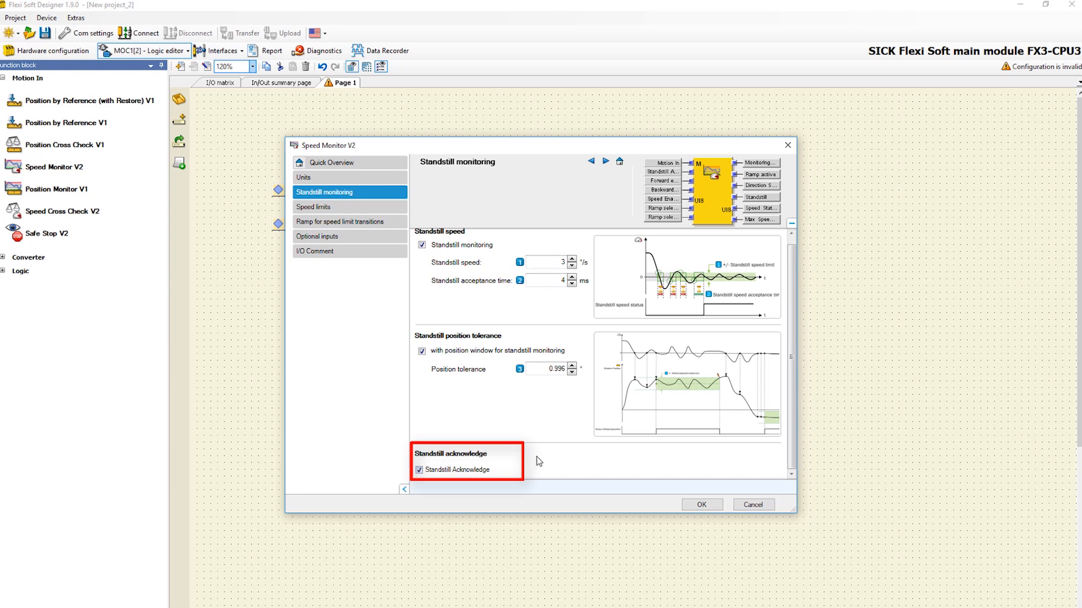
mouse_move(544, 476)
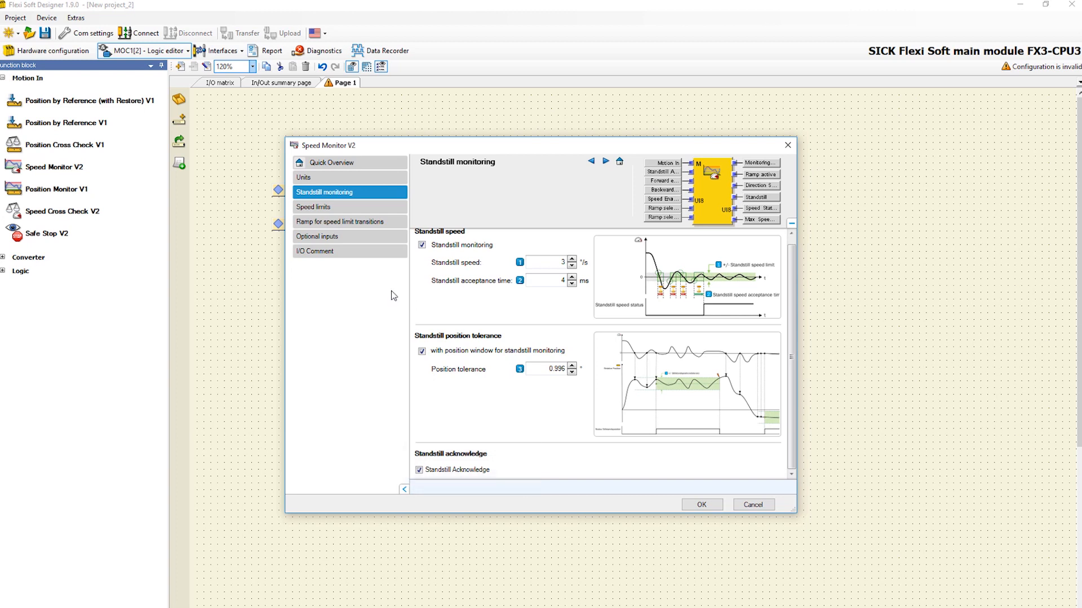
mouse_move(391, 221)
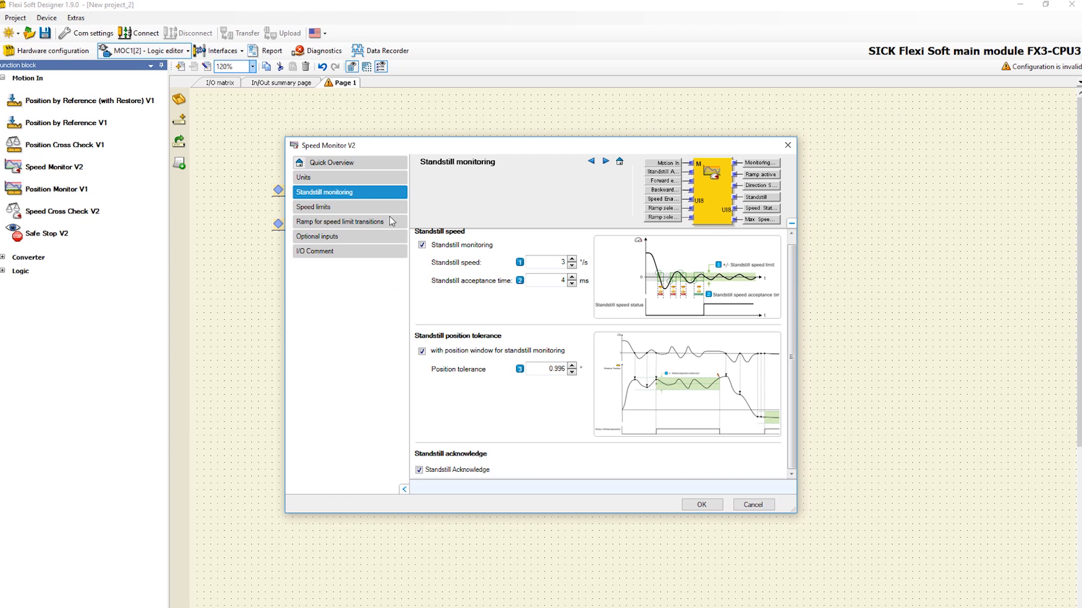
Add speed limits of 21, 39 and 60 °/s to the speed limits table
click(312, 207)
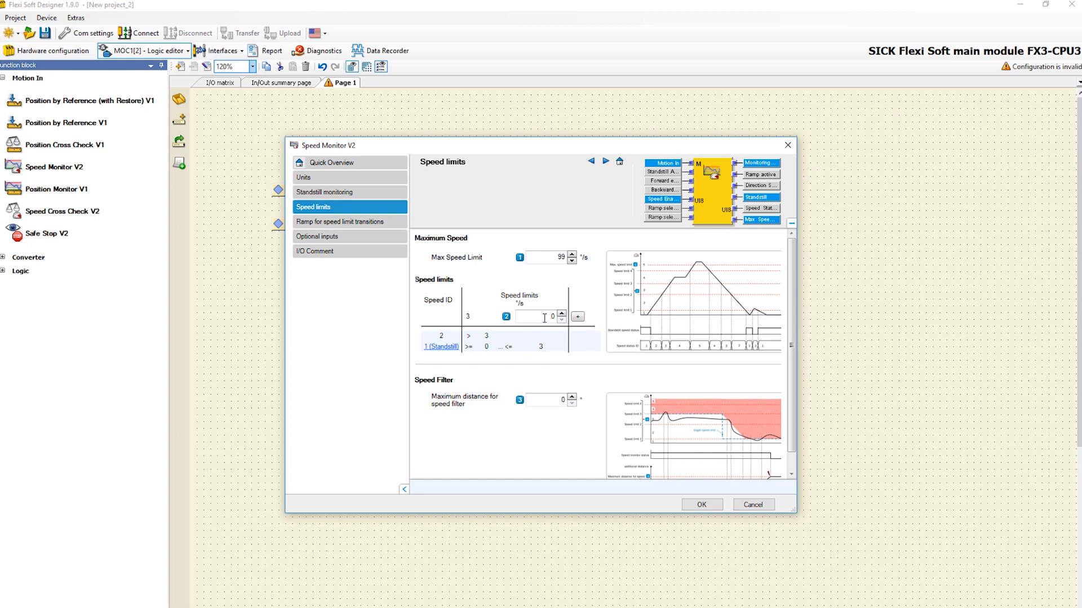
text(20)
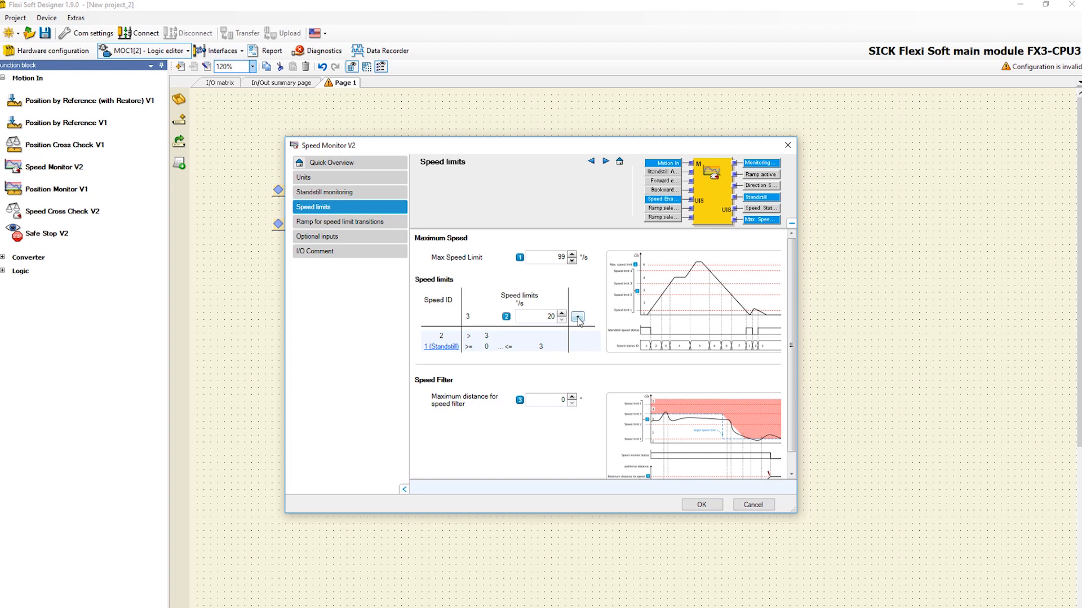
click(577, 316)
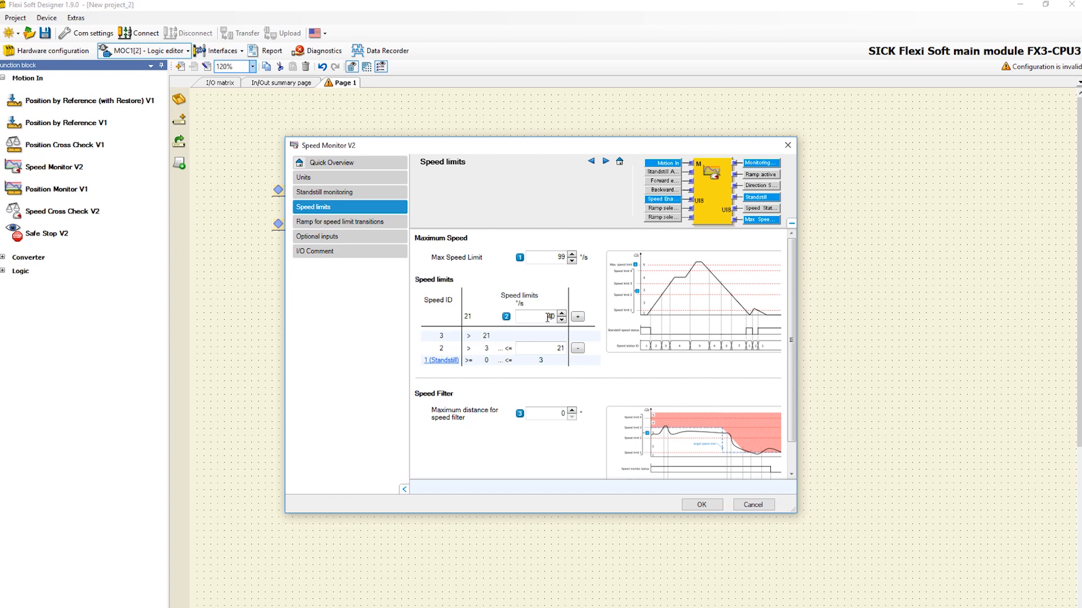
click(576, 316)
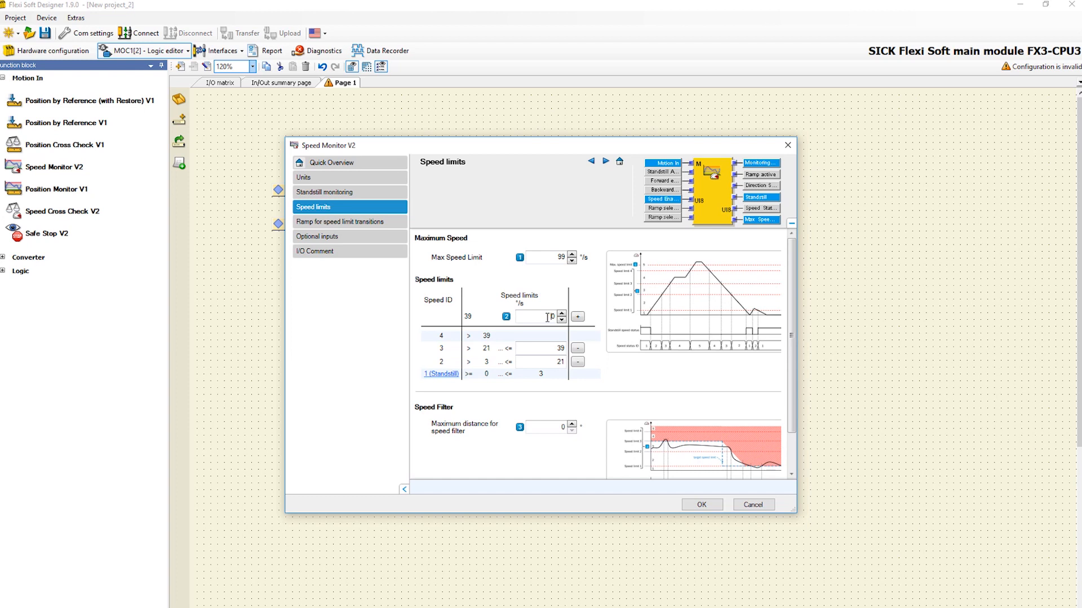
click(577, 317)
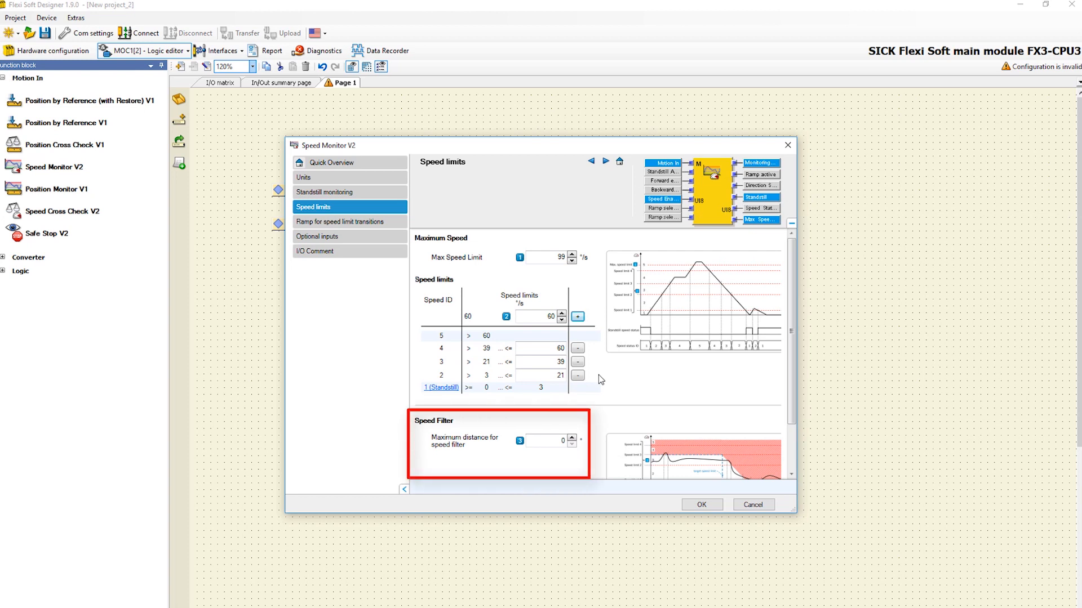
scroll(down, 3)
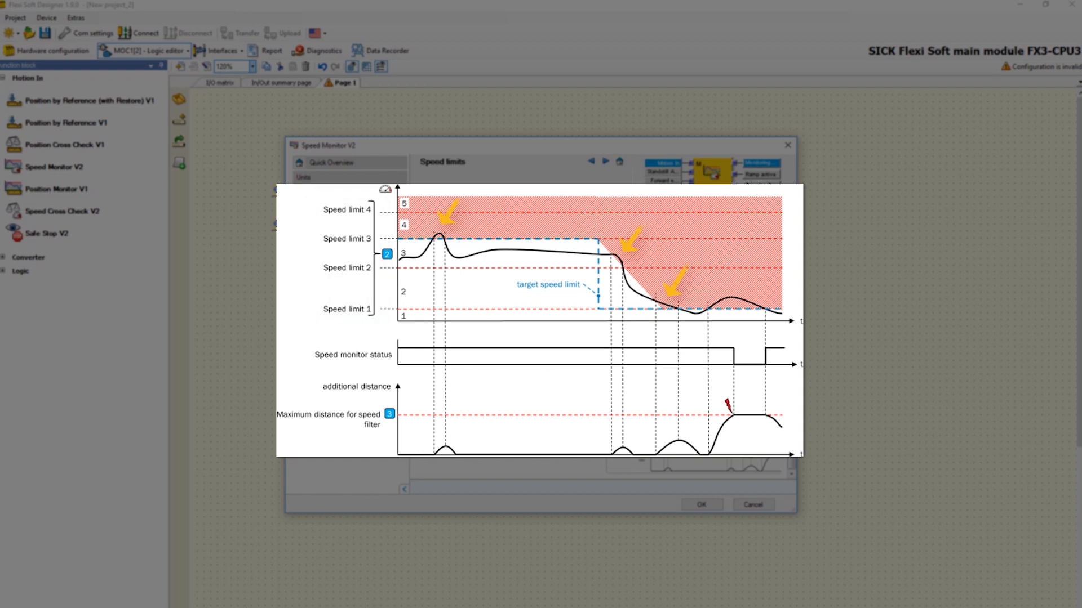
click(334, 419)
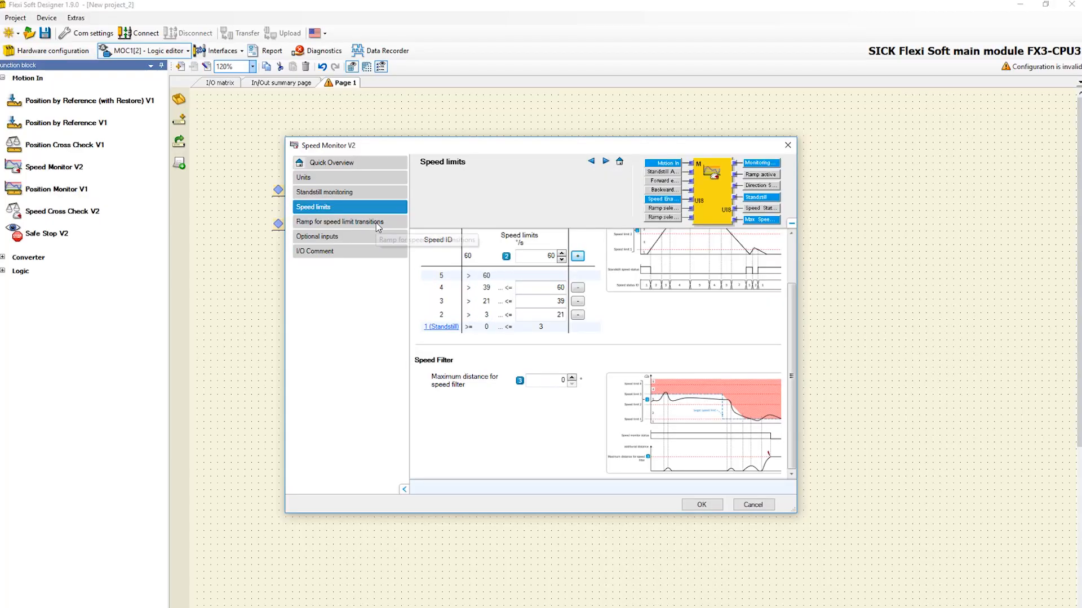
Set an 8 ms ramp delay and enable the 300 °/s per 1000 ms ramp
click(339, 221)
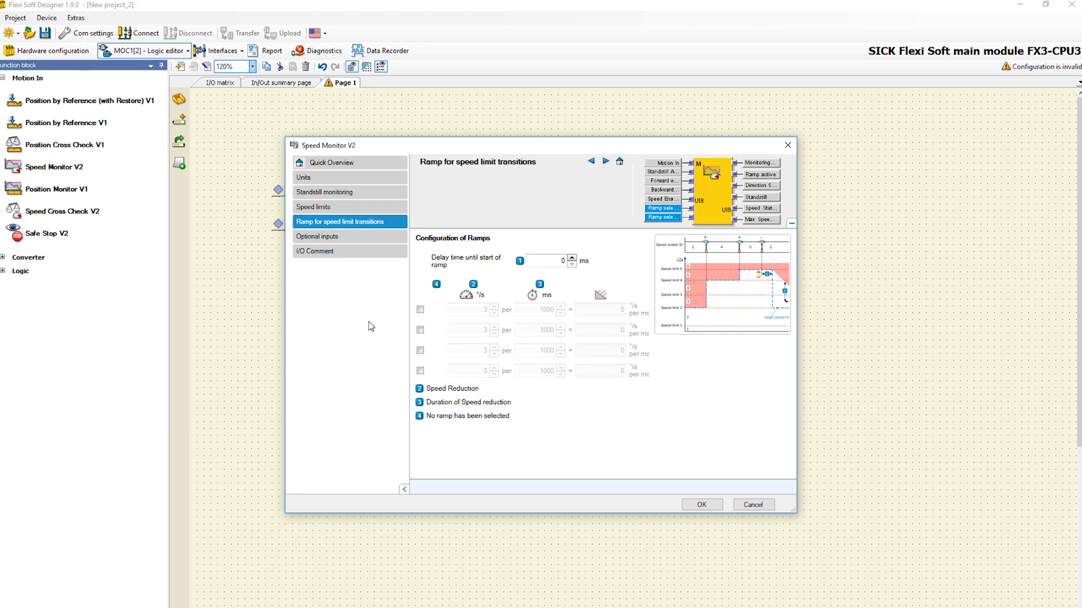
mouse_move(540, 274)
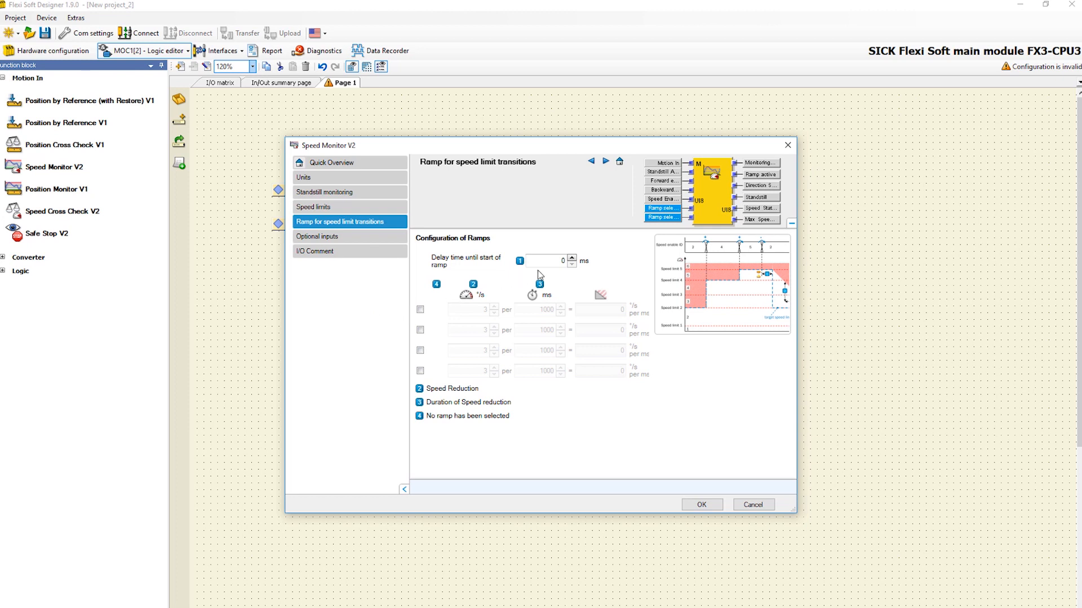
click(548, 261)
text(8)
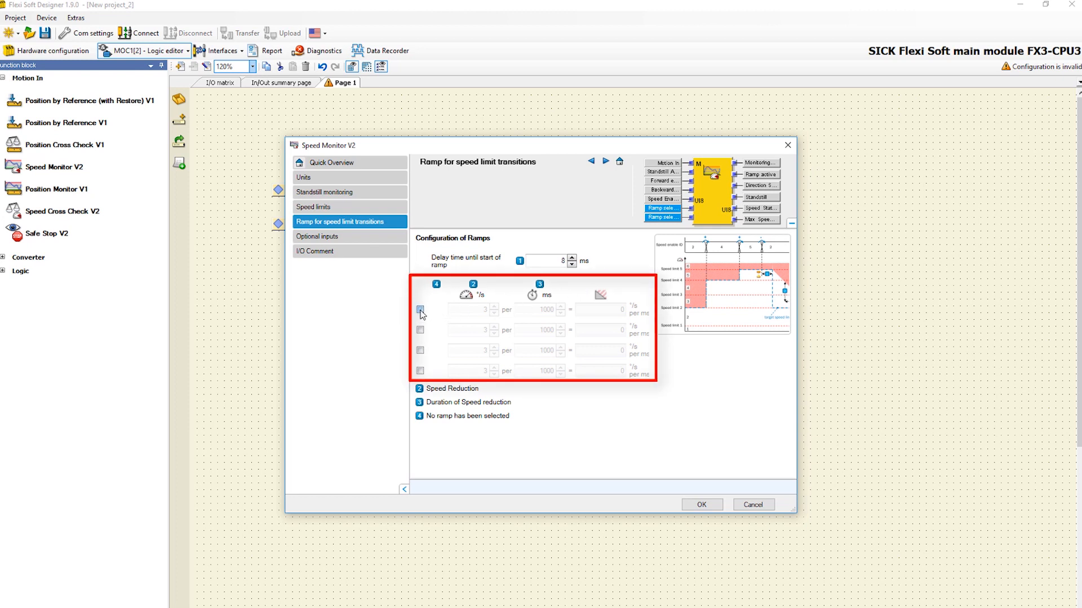
click(419, 310)
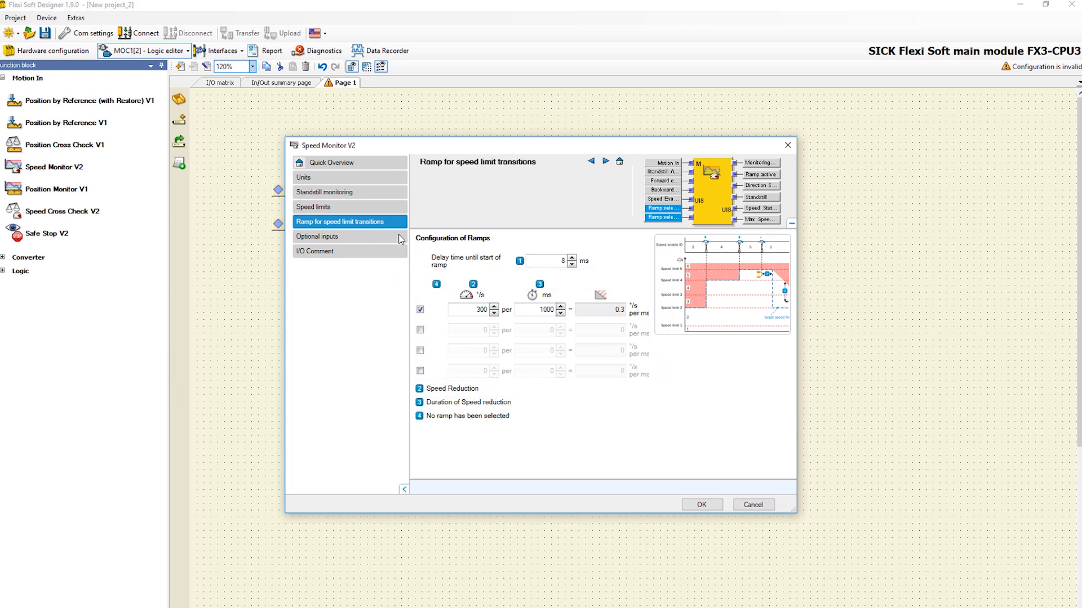
click(317, 236)
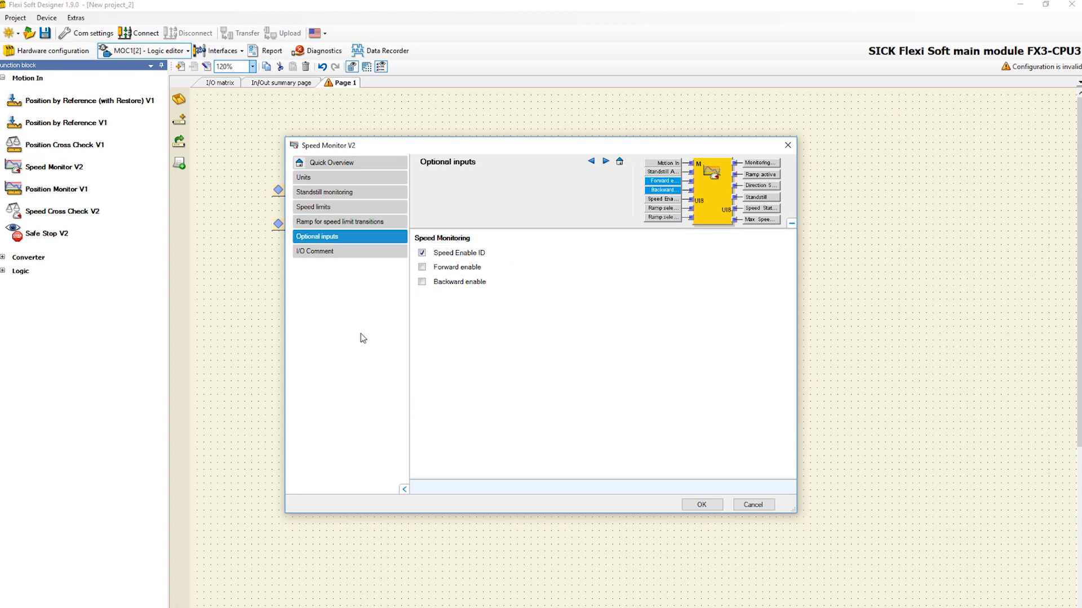